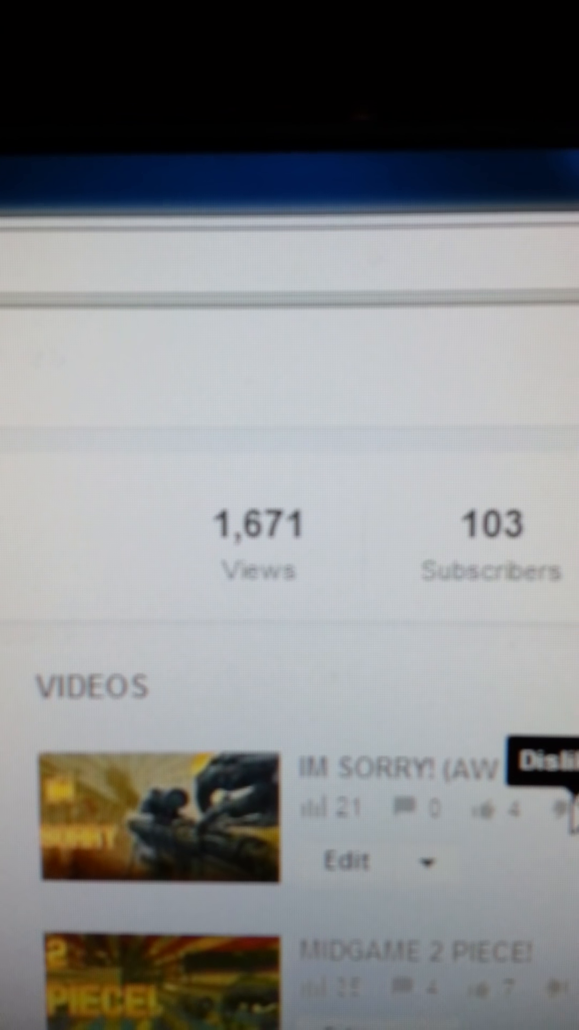
Open the channel's About tab to show the 2014 goals list marked Done.
scroll(down, 3)
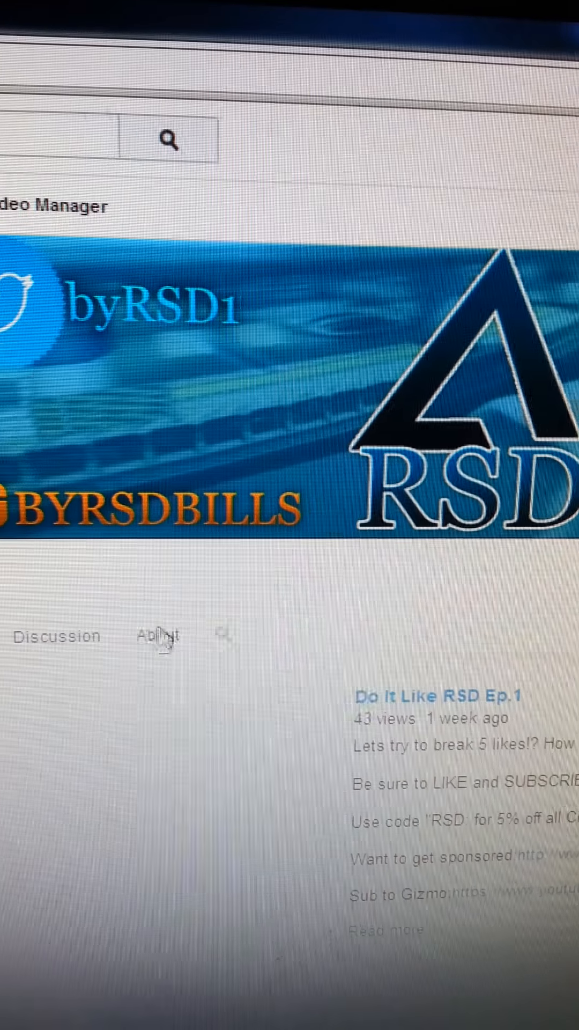
click(155, 636)
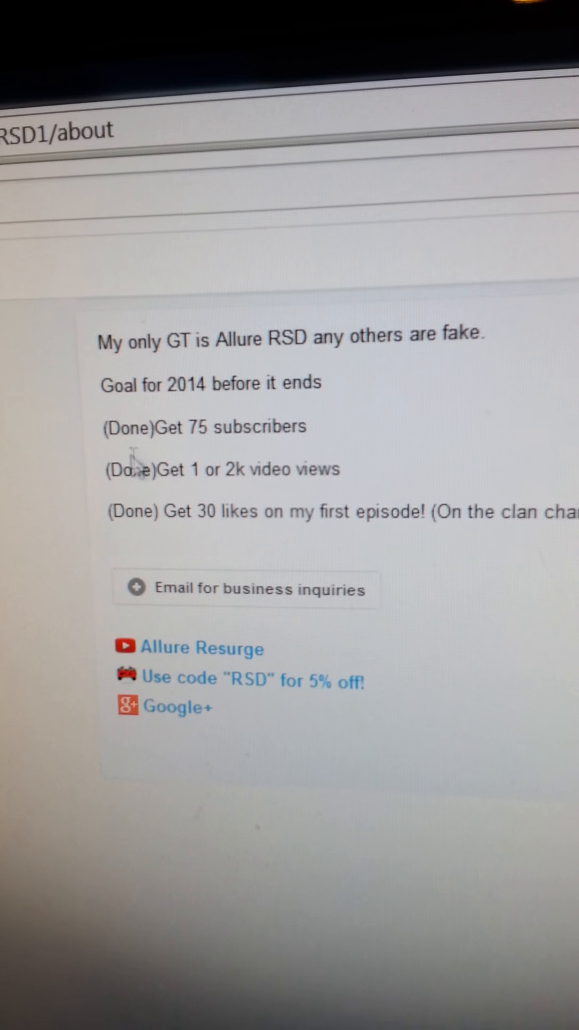